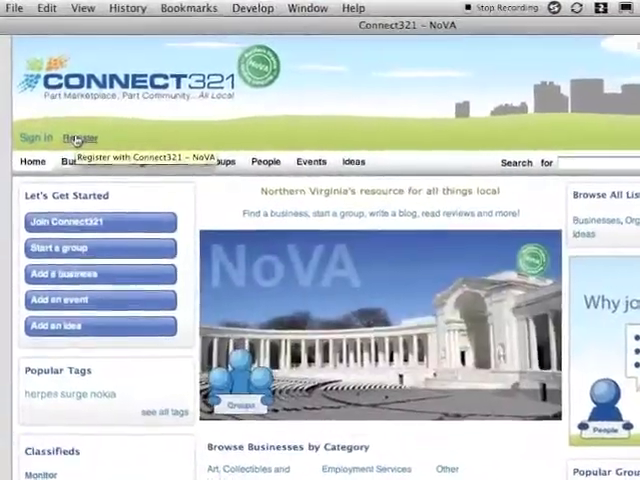
left_click(76, 138)
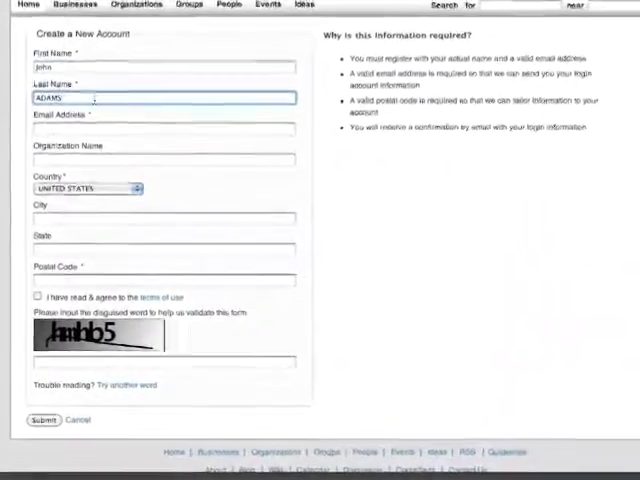
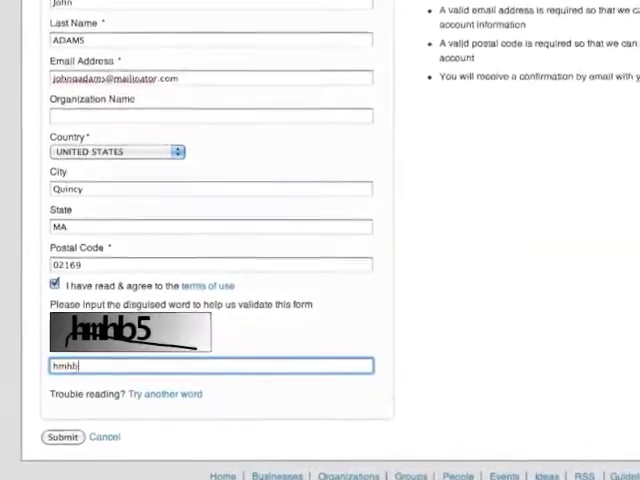
left_click(62, 436)
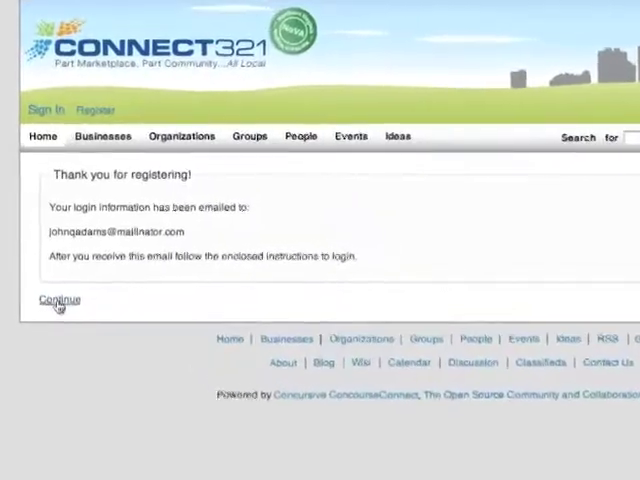
Continue from the confirmation and log in with the new account's email and password
left_click(58, 300)
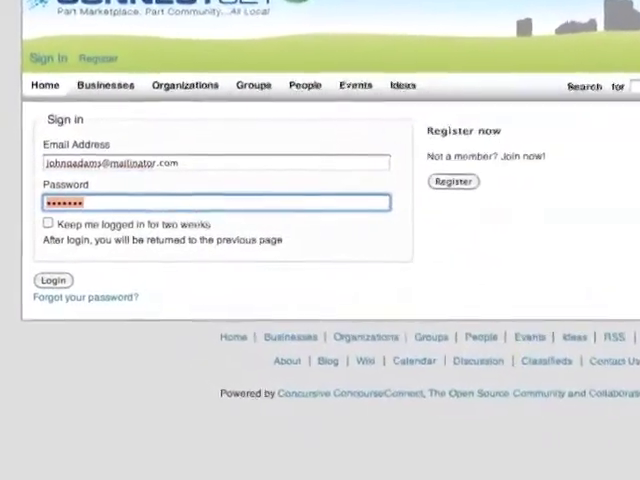
left_click(52, 280)
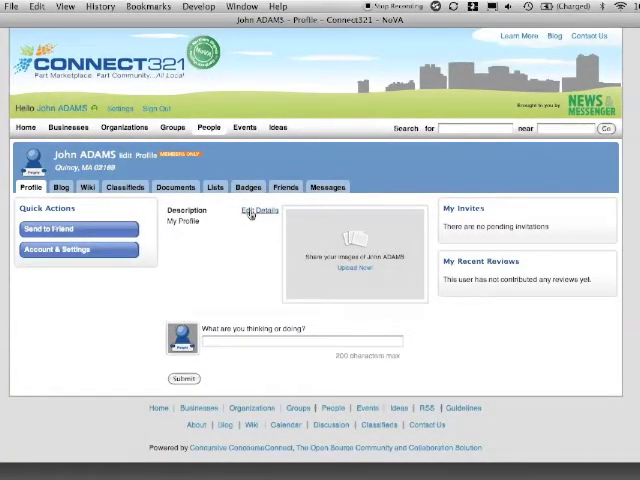
Edit details: hometown Quincy, MA, occupation Executive, interests 'Politics, Nation Building', book The Federalist Papers, song Yankee Doodle
left_click(252, 212)
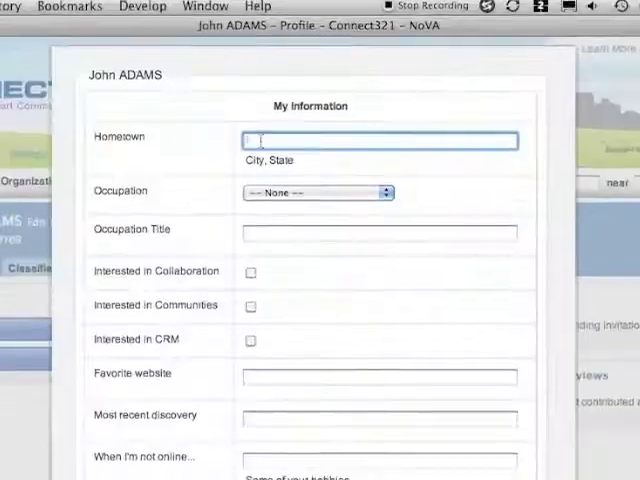
left_click(316, 192)
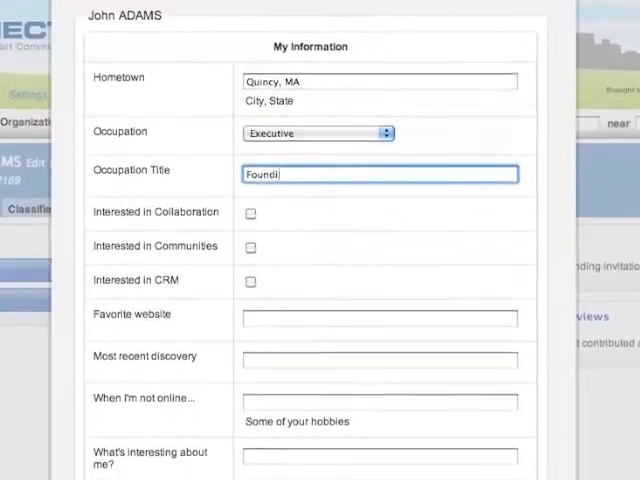
scroll("down", 3)
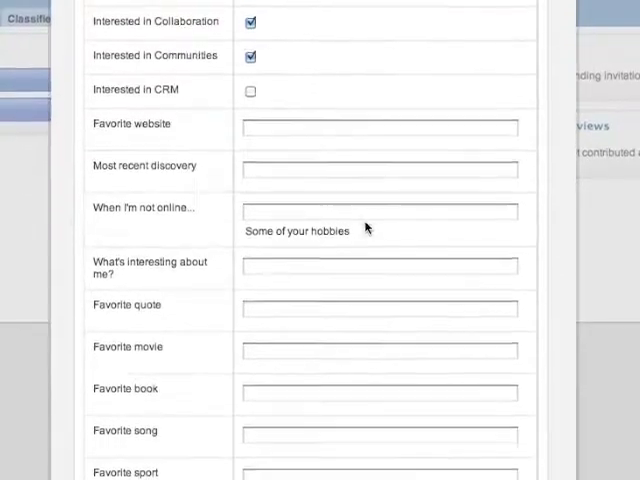
type("Politics, Nation Buil")
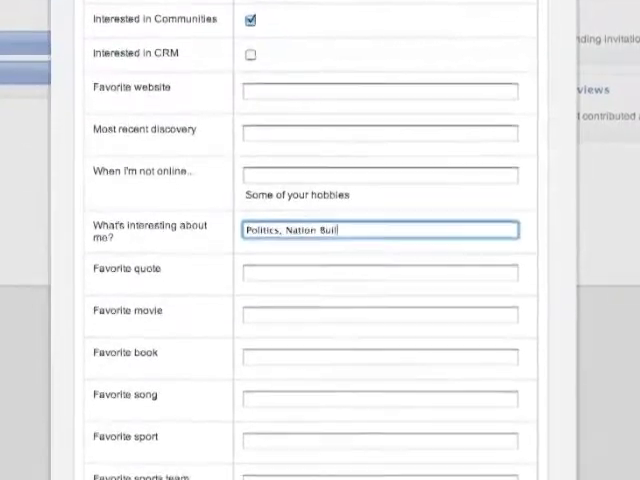
type("The Federalist Papers")
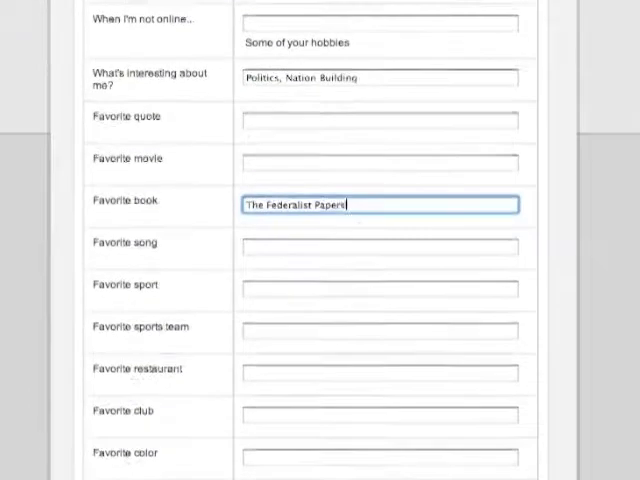
type("Yankee Doodle")
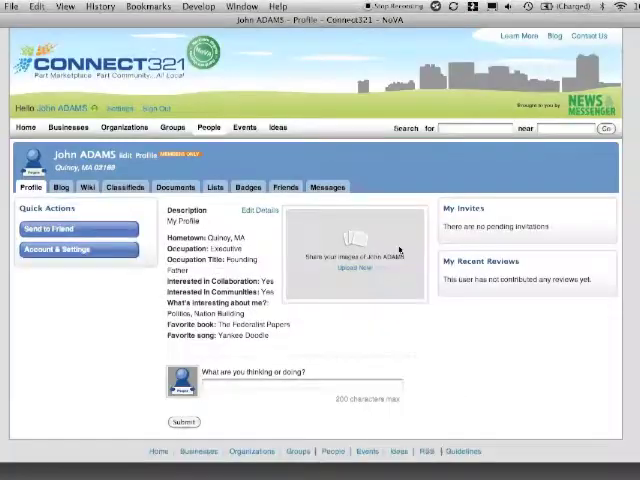
Upload the portrait jpg from the Desktop and attach it as the profile photo
left_click(354, 268)
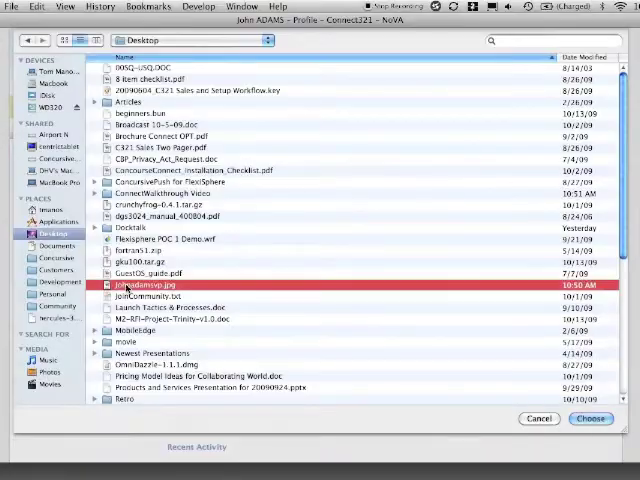
left_click(590, 418)
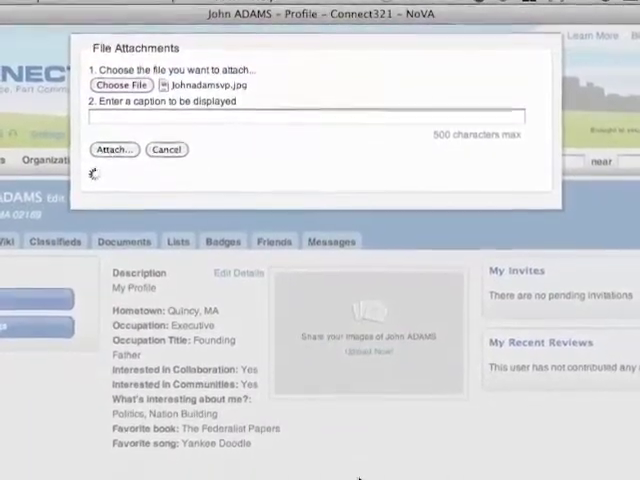
left_click(112, 148)
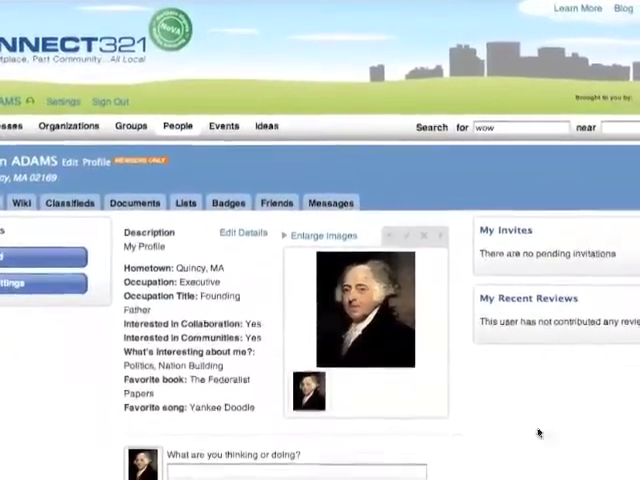
Add a blog post with subject 'I'm new here!' and summary 'Wow, I think this is going to be useful'
left_click(68, 188)
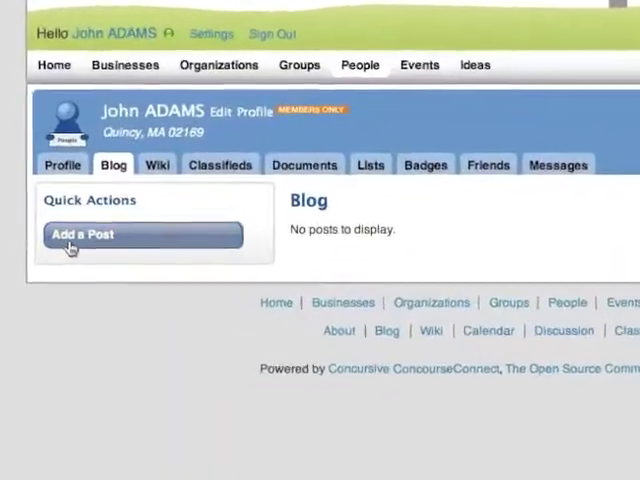
left_click(96, 236)
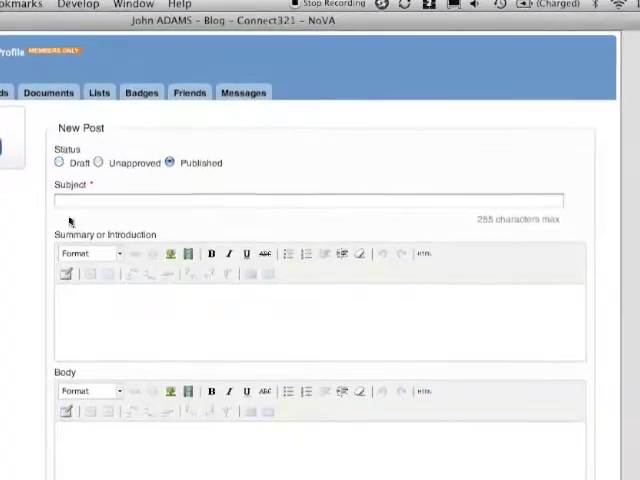
type("I'm new here!")
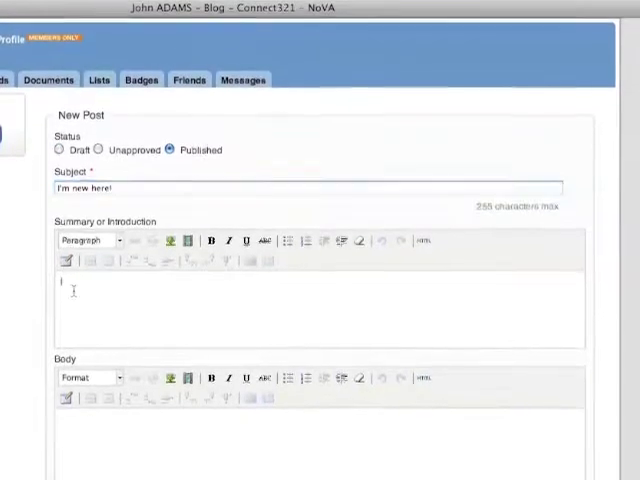
type("Wow, I think this is going to be useful")
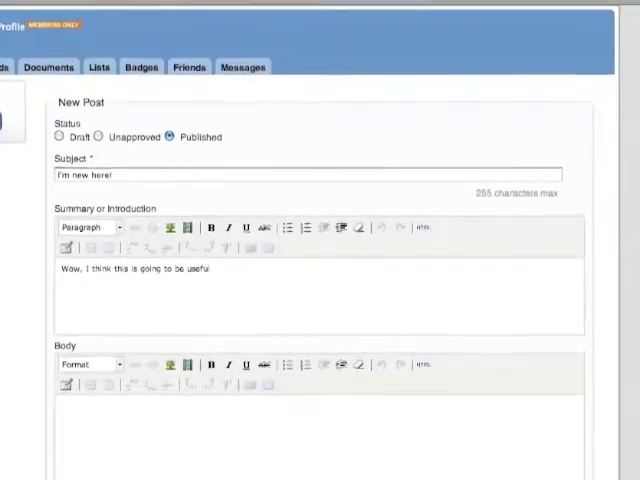